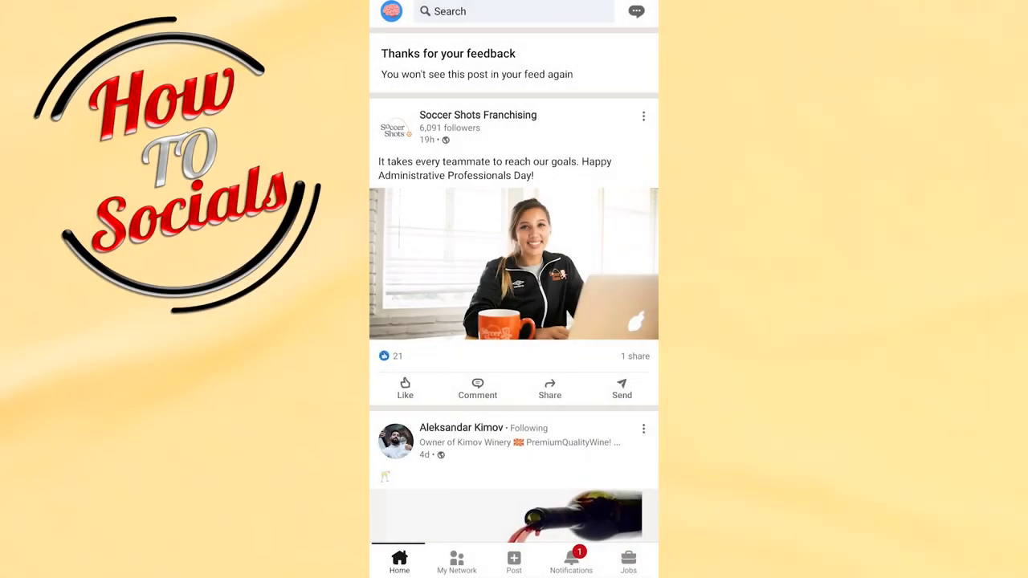
- Open the LinkedIn account menu from the profile picture at the top of the feed
{"action": "left_click", "coordinate": [391, 11]}
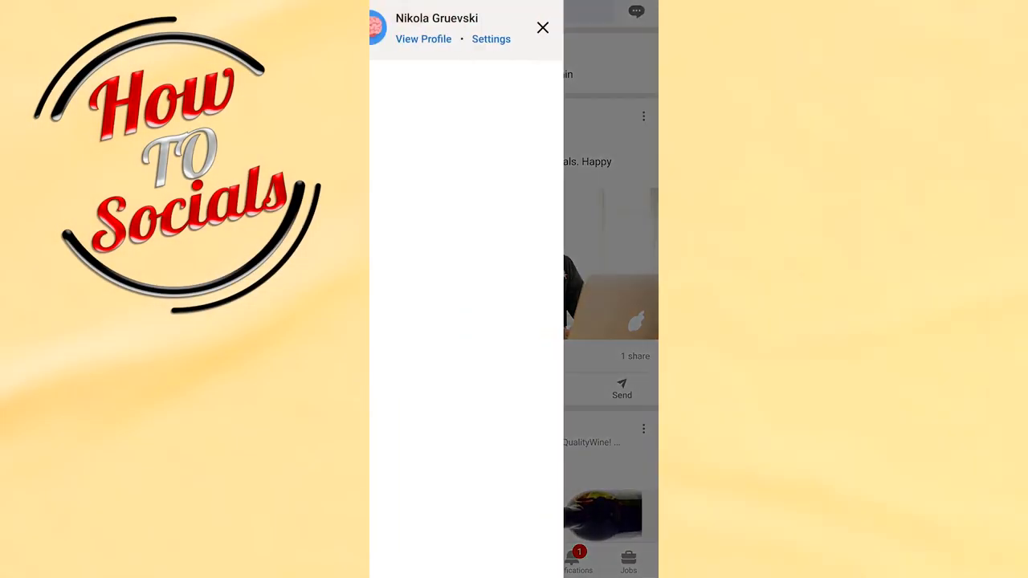
- Go to account Settings and reach the Connection visibility page
{"action": "left_click", "coordinate": [491, 39]}
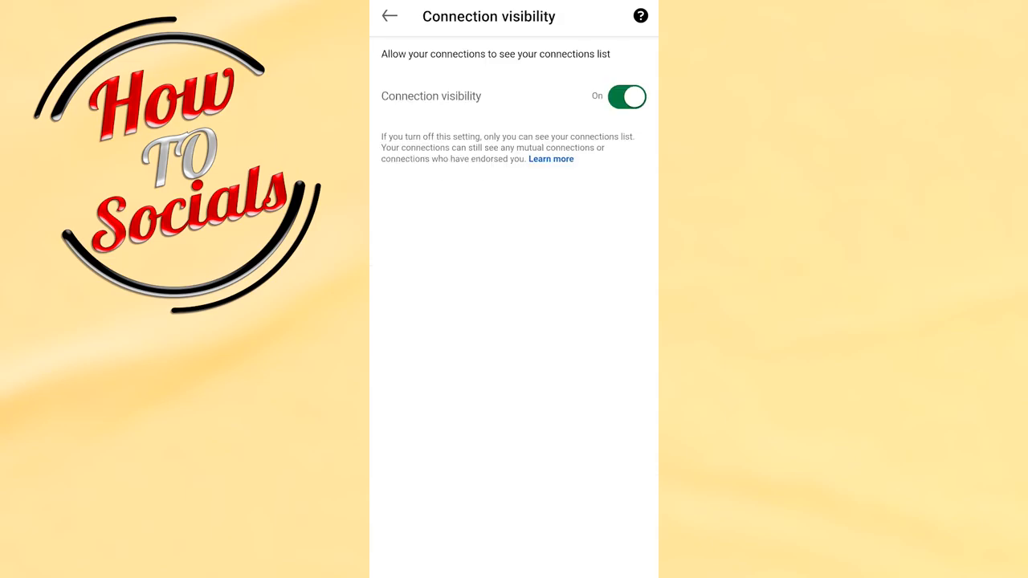
- Switch the Connection visibility toggle from On to Off
{"action": "left_click", "coordinate": [627, 96]}
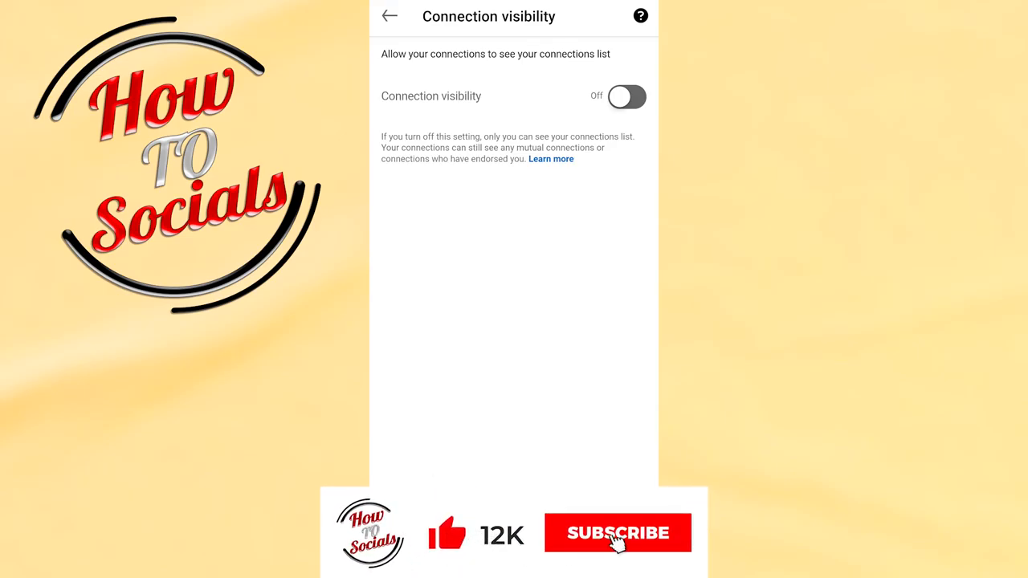
{"action": "left_click", "coordinate": [618, 532]}
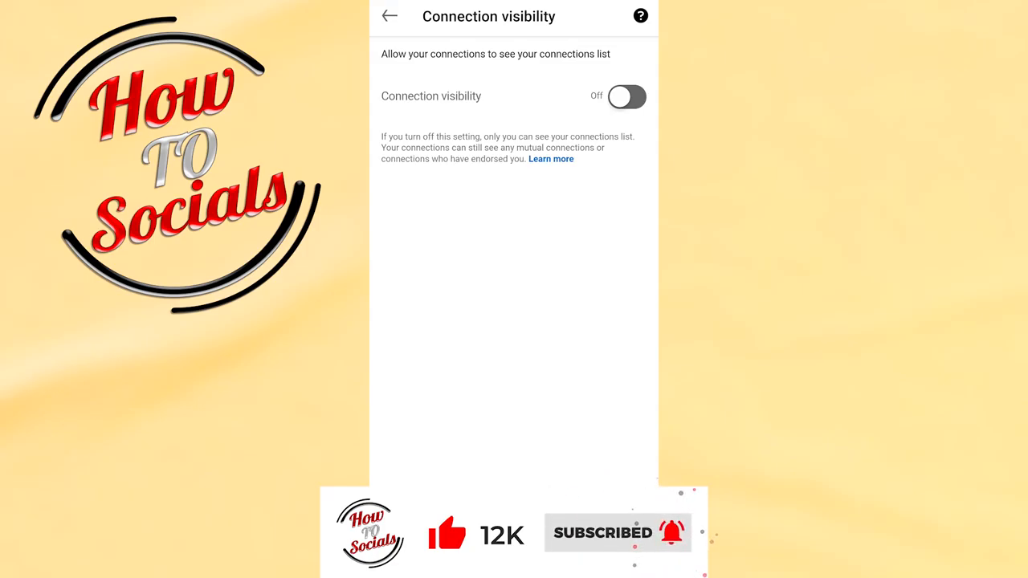